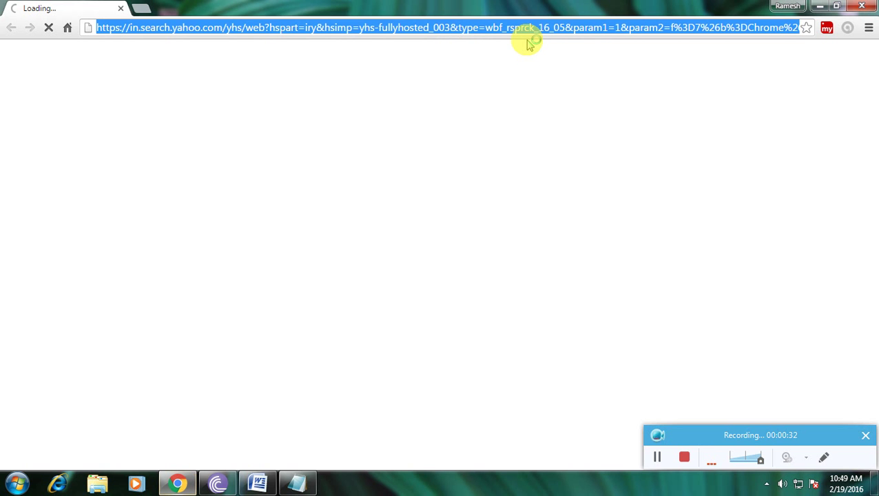
Step: Search google.co.in for "download Wings 3D"
type("https://www.google.co.in")
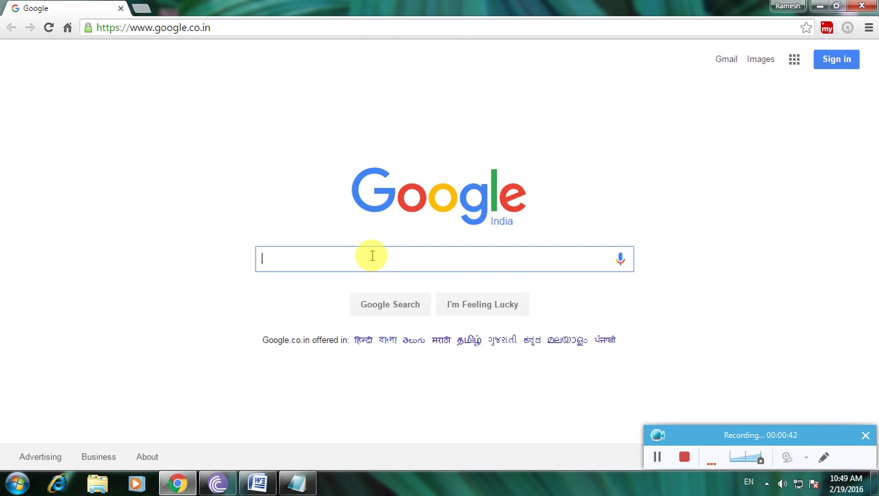
type("download")
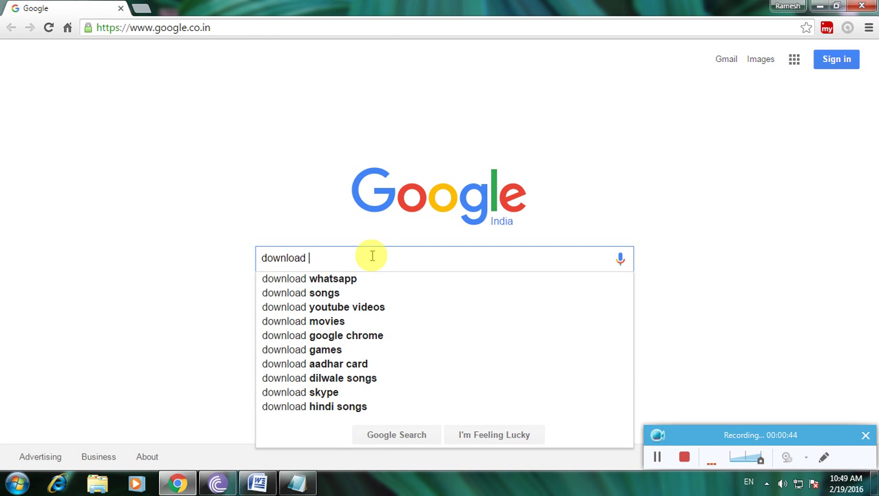
type("Wings 3D")
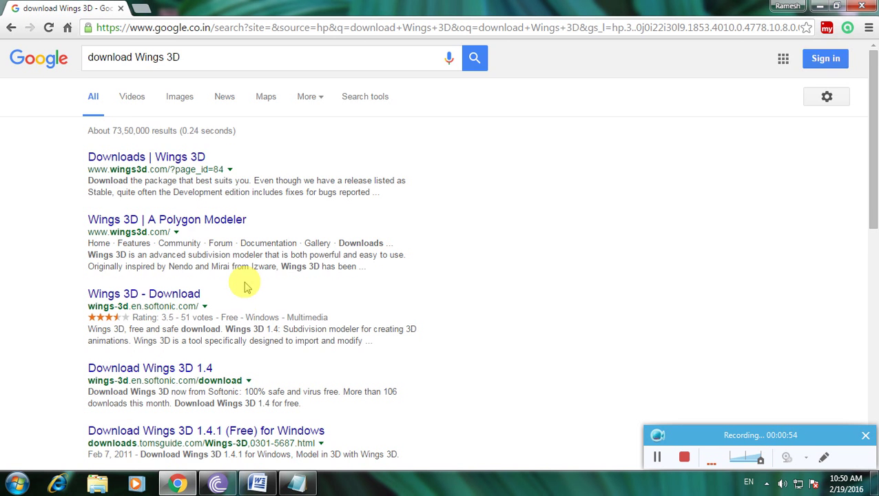
Step: Open the softonic.com "Wings 3D - Download" result in its new tab
scroll("down", 3)
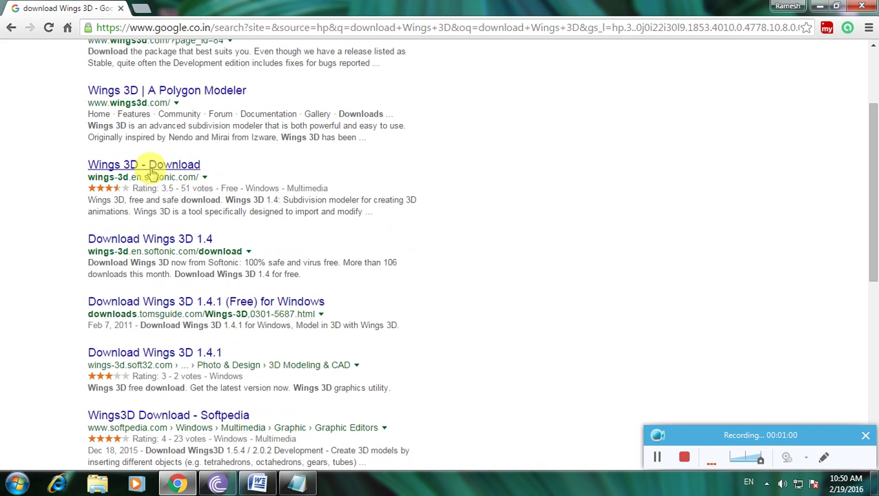
left_click(143, 164)
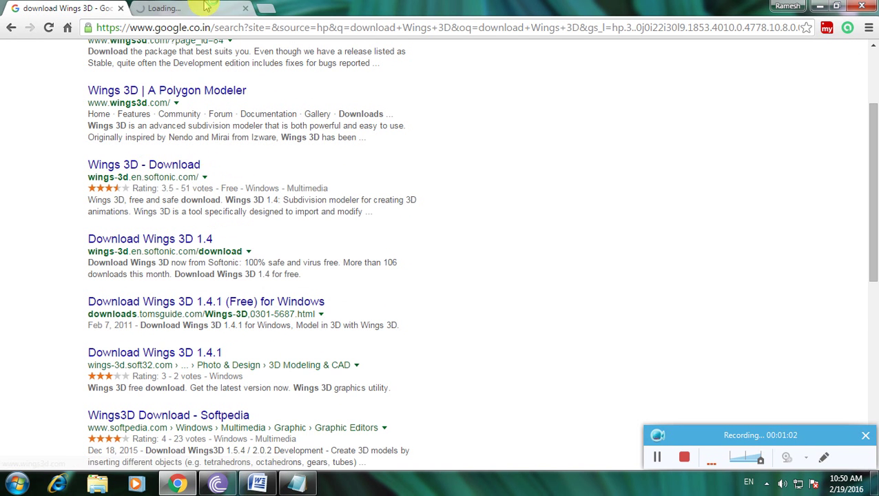
left_click(144, 164)
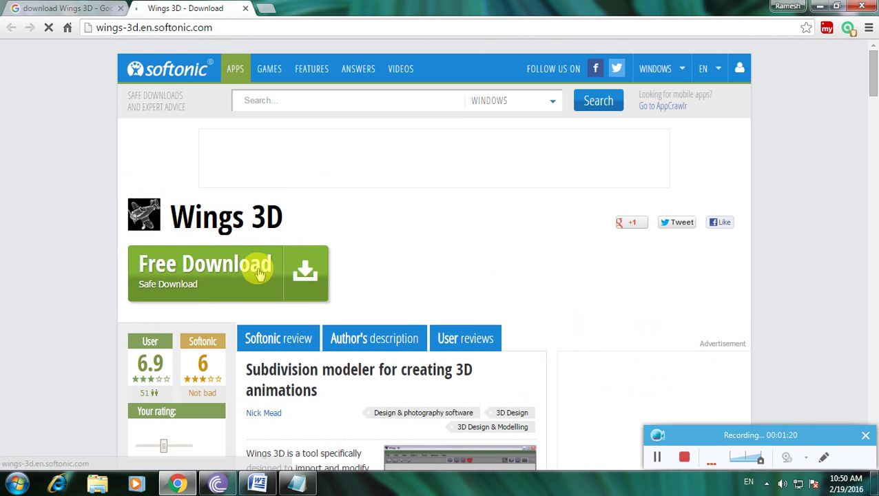
Step: Request Wings 3D via the green "Free Download" button, loading the 1.4 download page
scroll("down", 3)
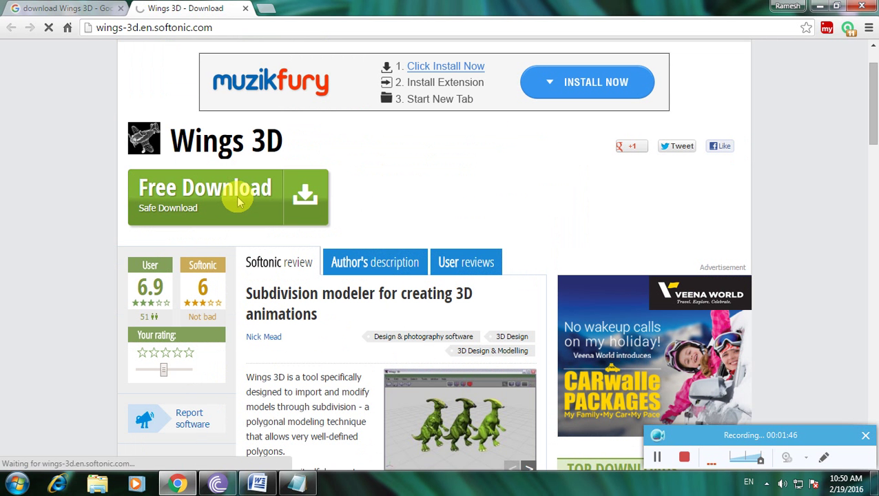
left_click(227, 196)
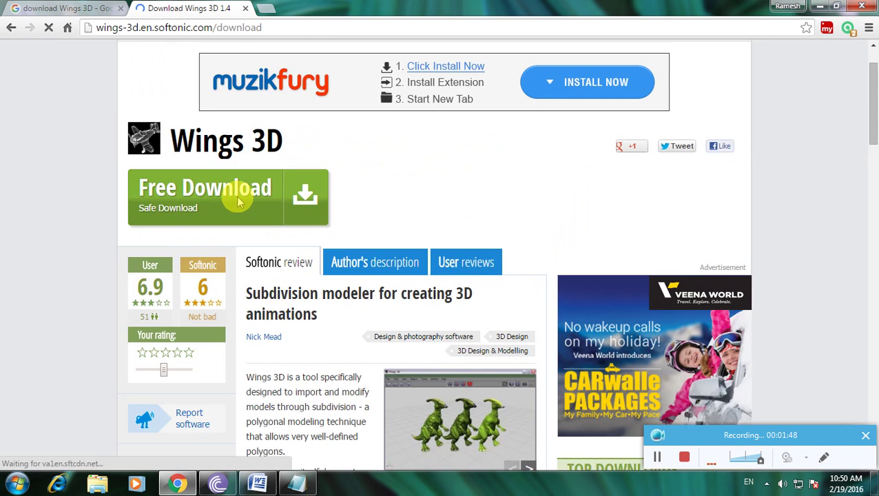
Step: Start the Wings 3D installer via "Alternative download" from the external server, skipping sign-in
left_click(228, 199)
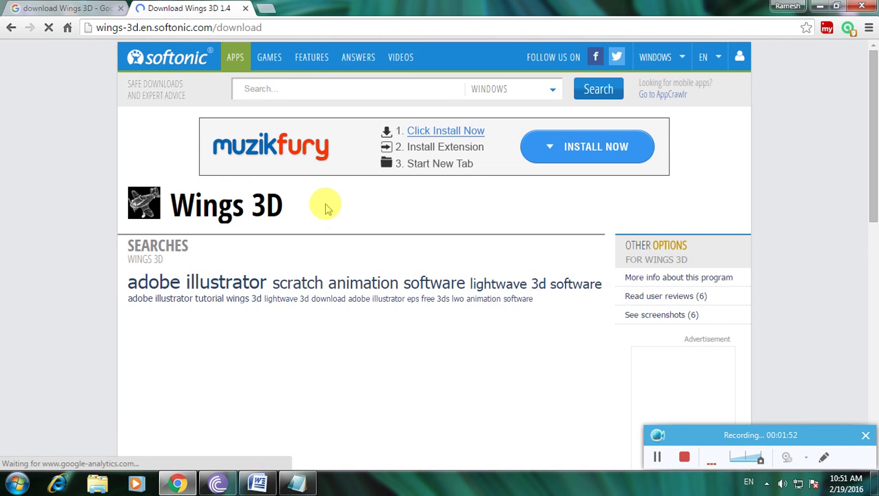
scroll("down", 3)
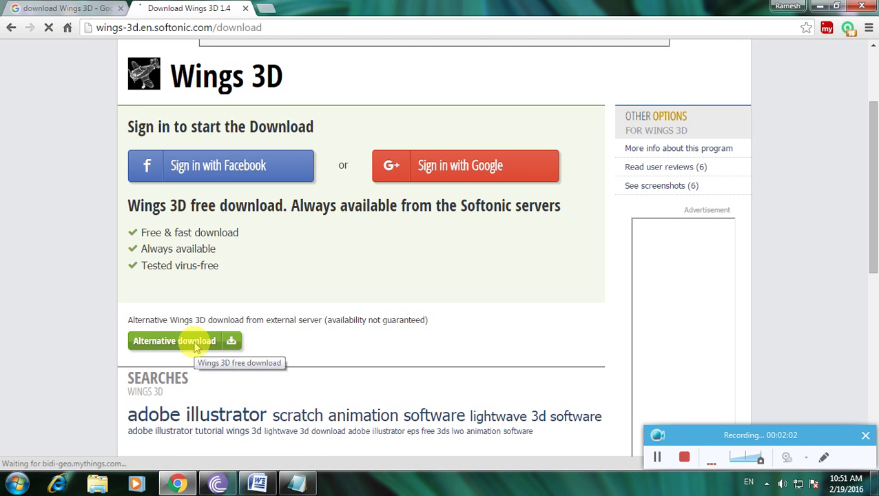
left_click(173, 342)
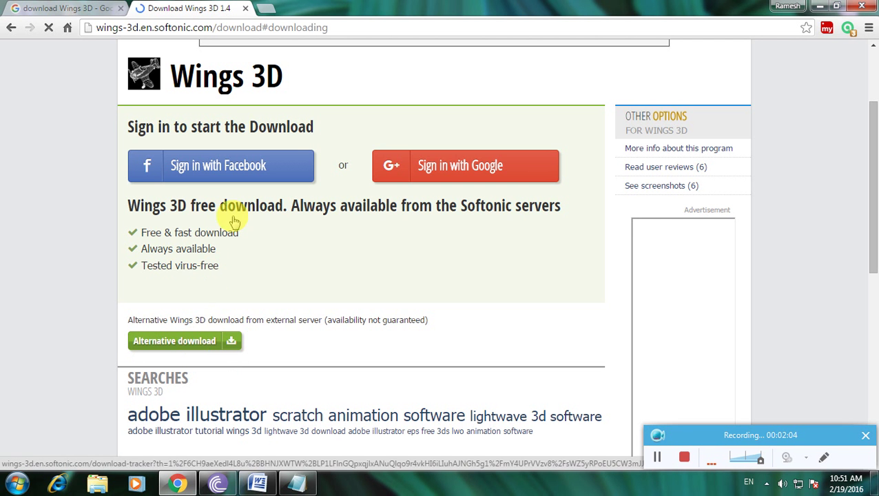
scroll("down", 3)
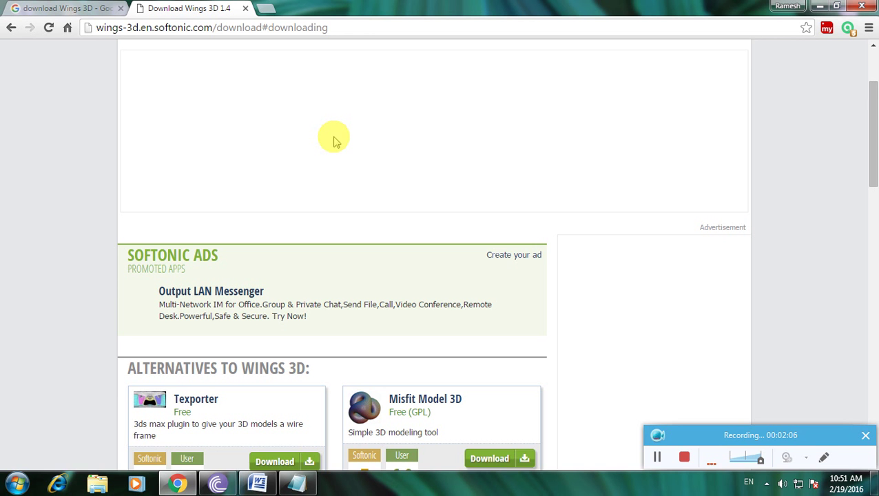